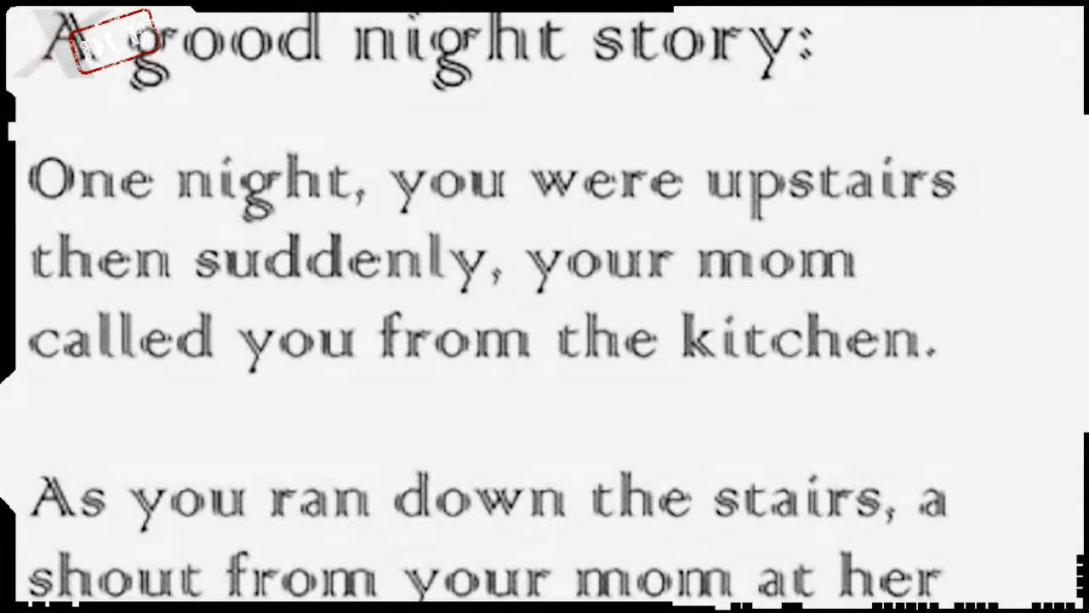
scroll(down, 3)
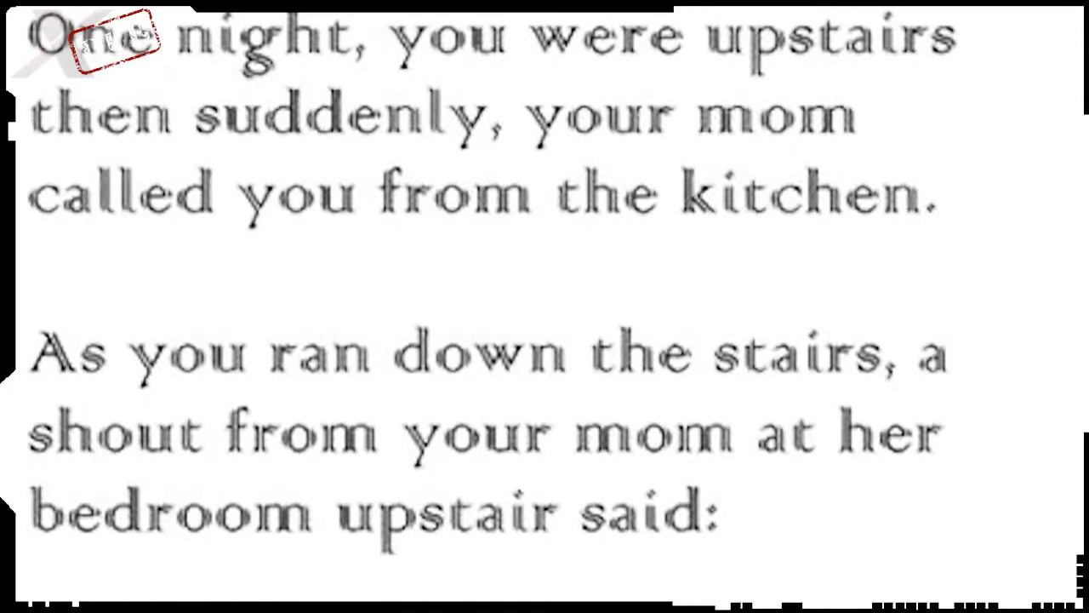
scroll(down, 3)
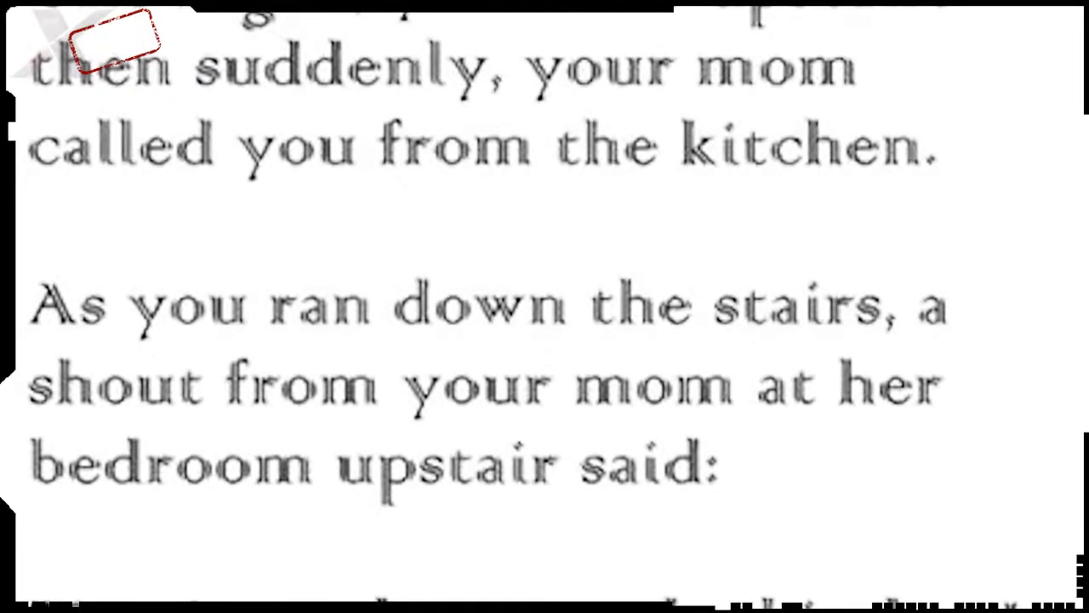
scroll(down, 3)
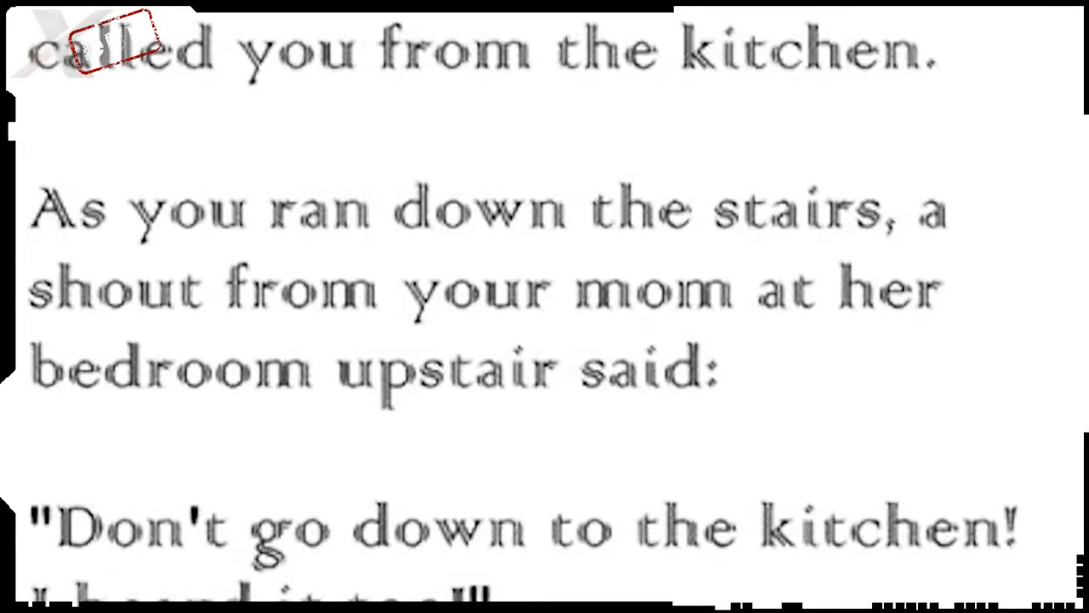
scroll(down, 3)
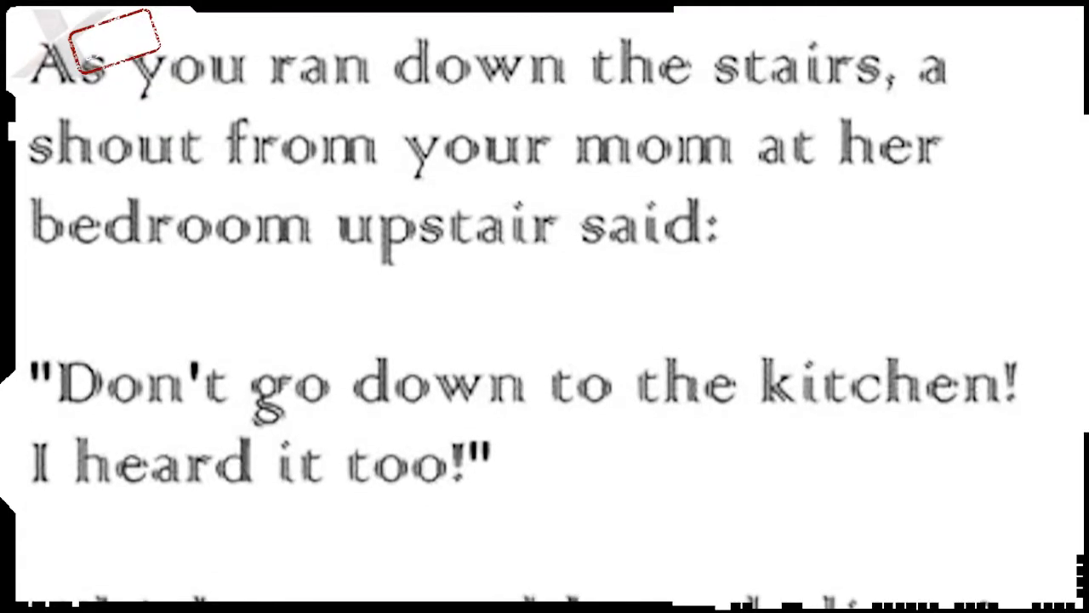
scroll(down, 3)
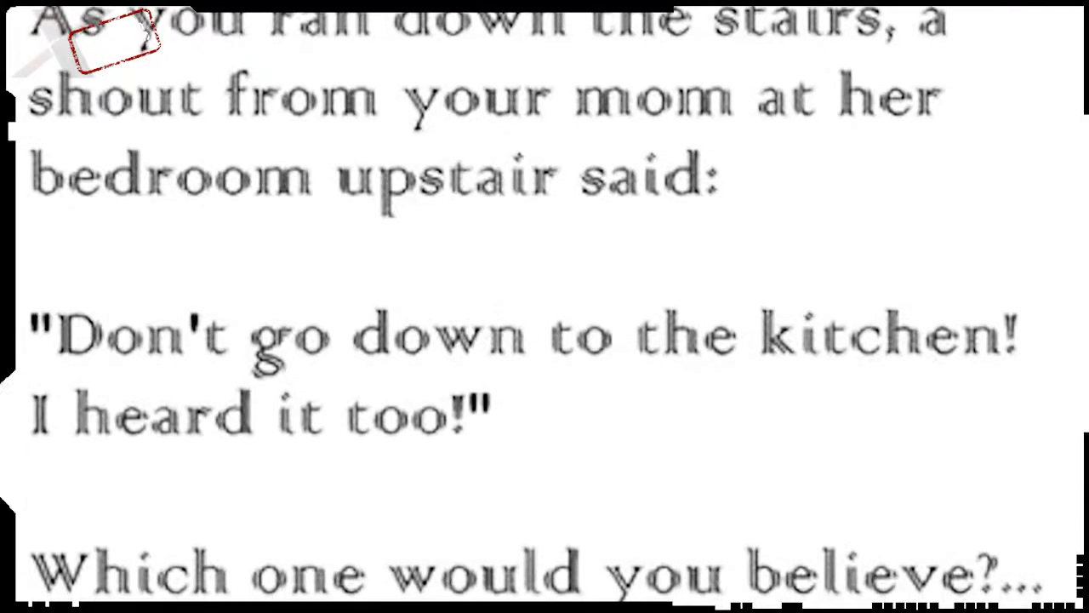